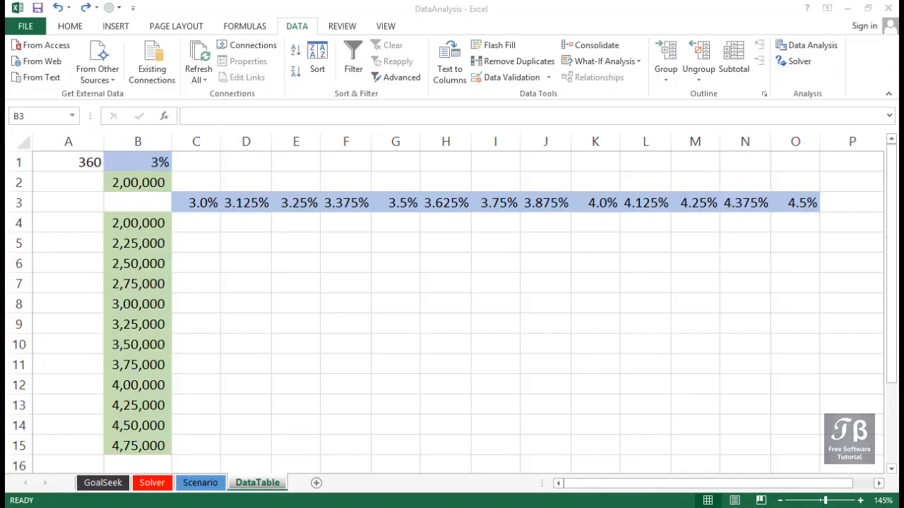
# Review the table layout: corner B3, loan amounts down column B, rates across row 3, empty C4:O15
pyautogui.click(139, 203)
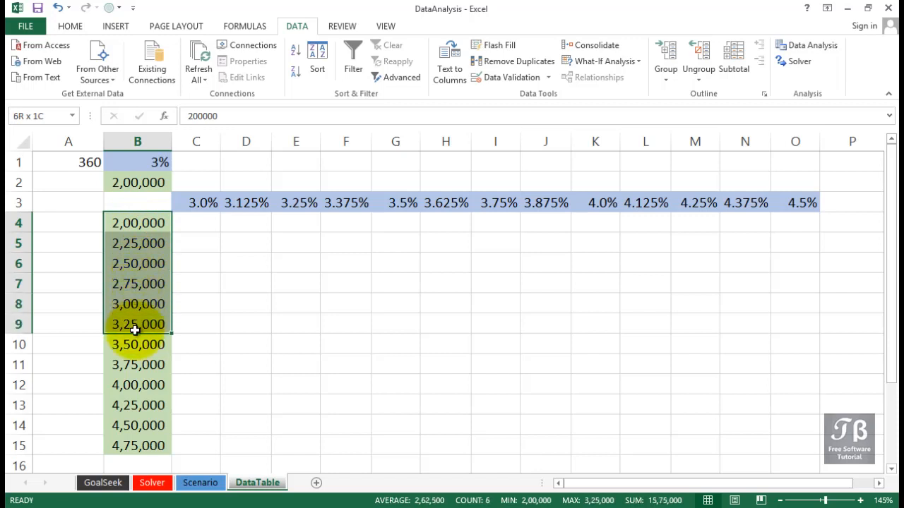
pyautogui.moveTo(137, 323); pyautogui.dragTo(127, 446)
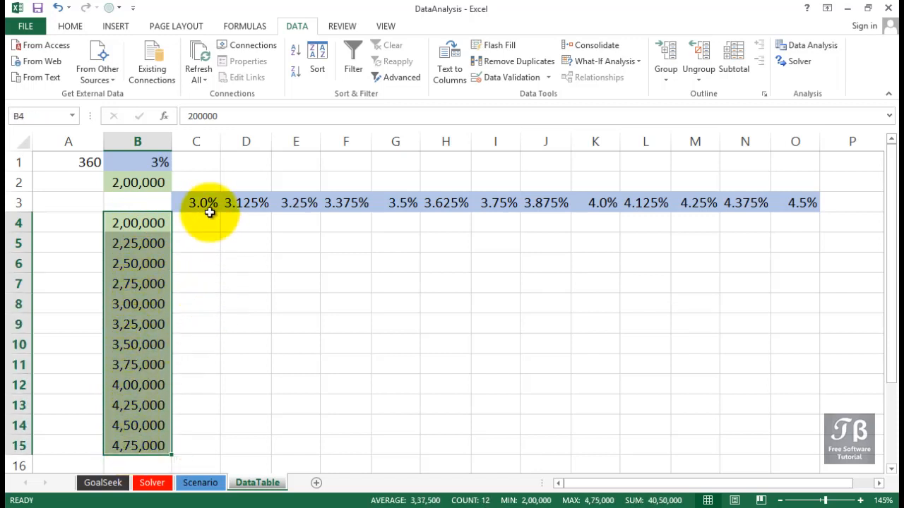
pyautogui.moveTo(195, 203); pyautogui.dragTo(545, 204)
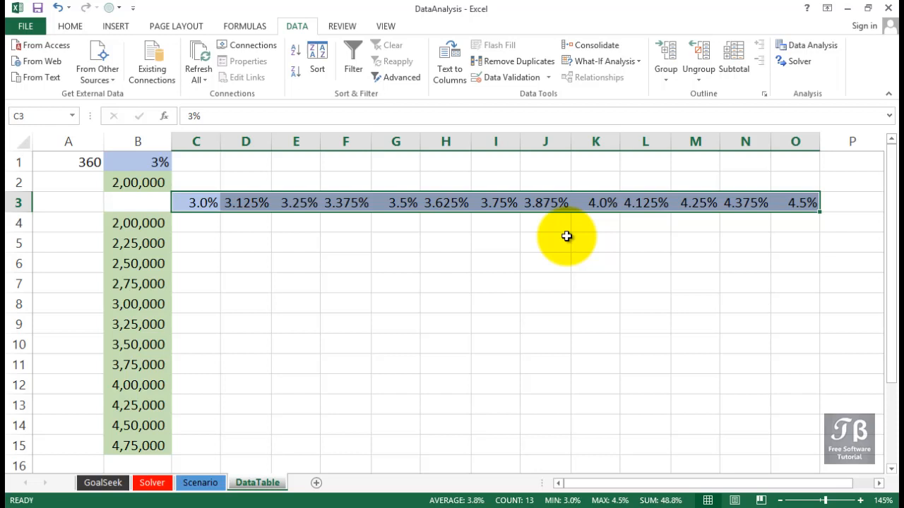
pyautogui.moveTo(526, 243)
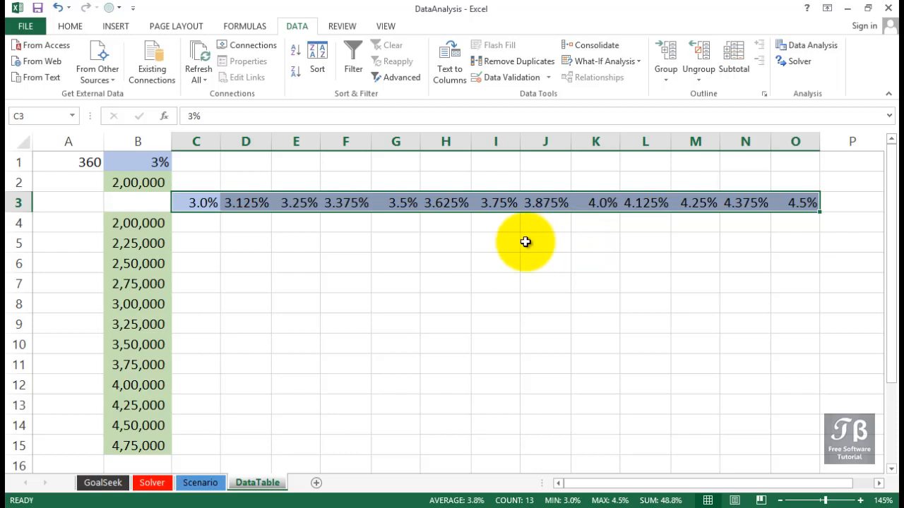
pyautogui.moveTo(194, 223); pyautogui.dragTo(246, 243)
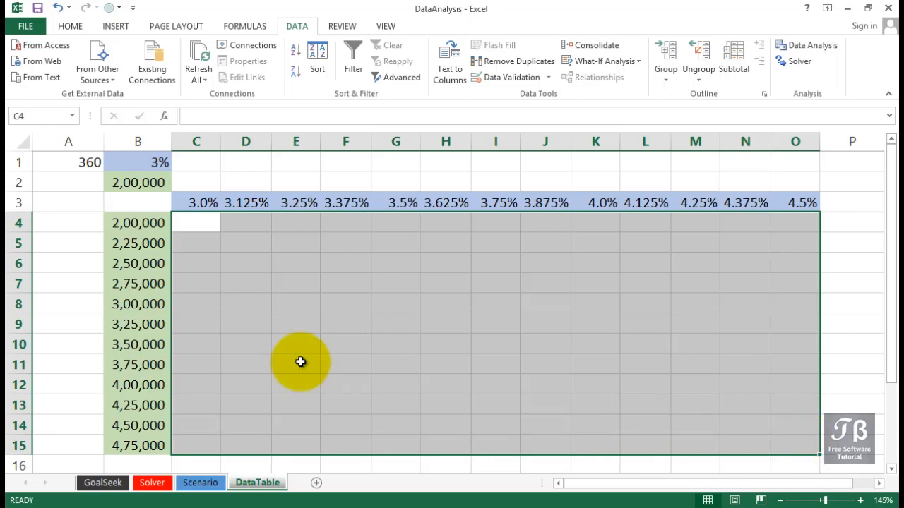
pyautogui.click(138, 204)
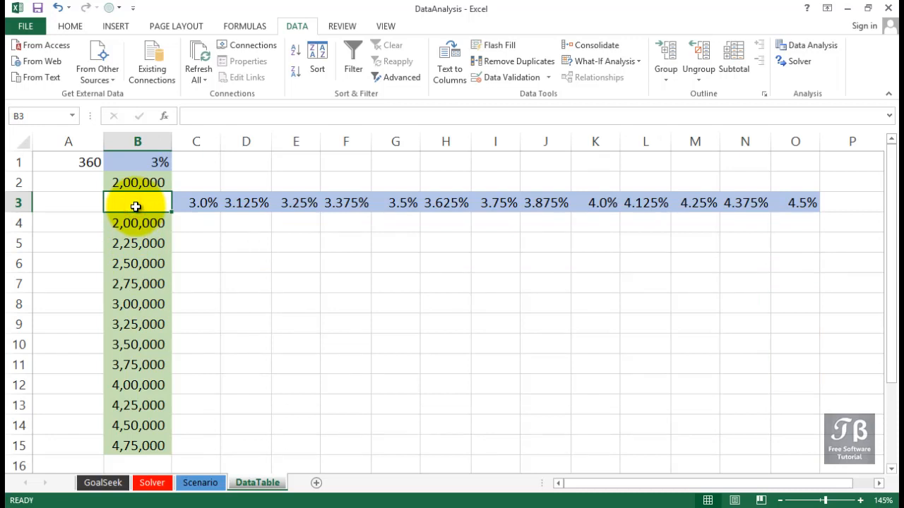
pyautogui.click(139, 182)
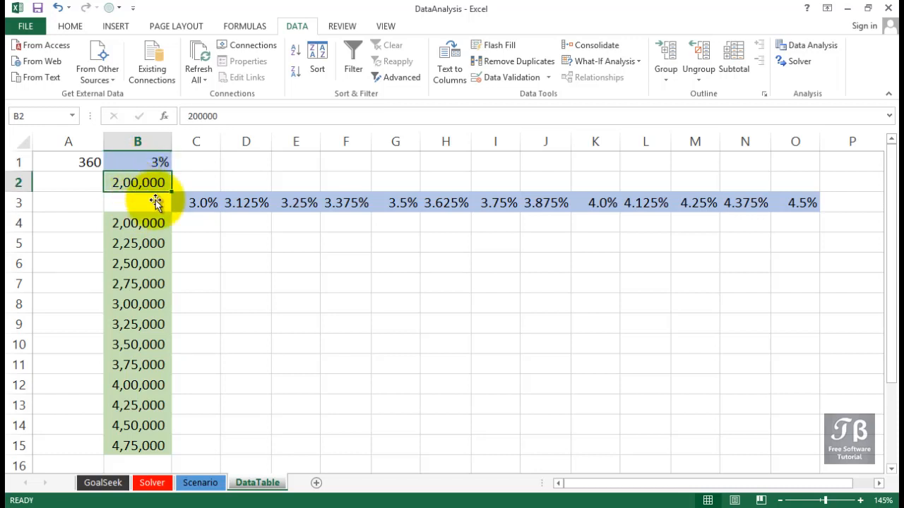
pyautogui.click(195, 203)
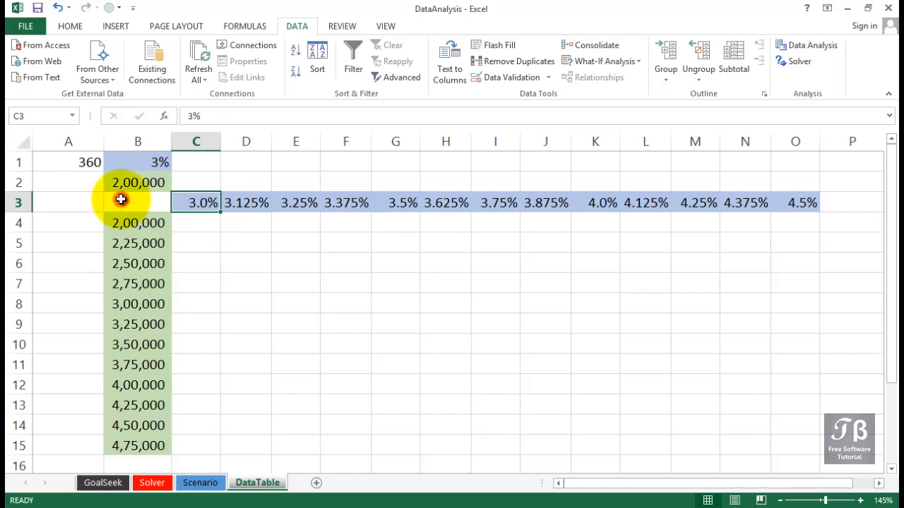
pyautogui.click(138, 203)
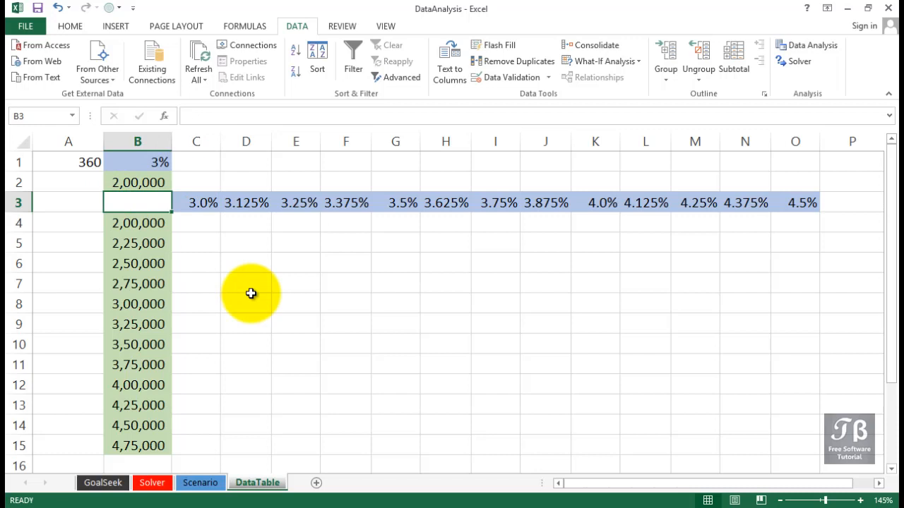
# Enter =PMT(B1/12,A1,-B2) in B3, returning the $843.21 monthly payment
pyautogui.write('=pm')
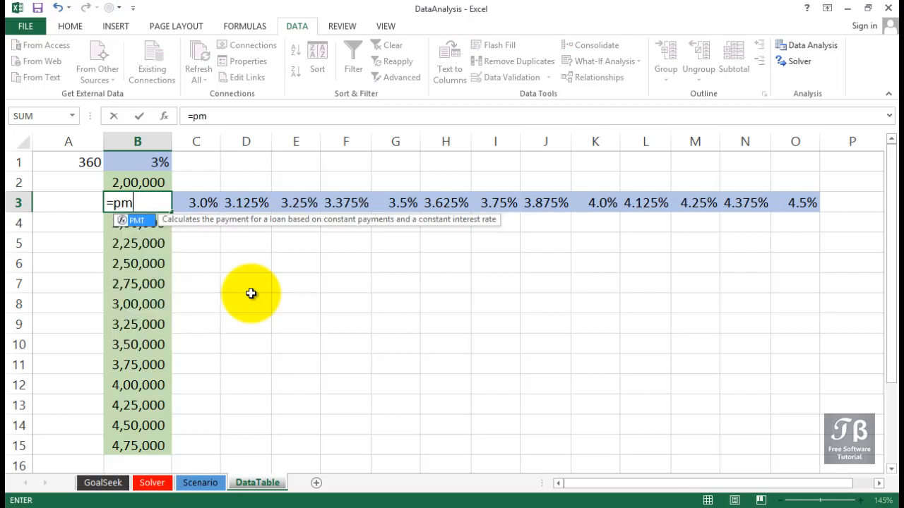
pyautogui.write('t(')
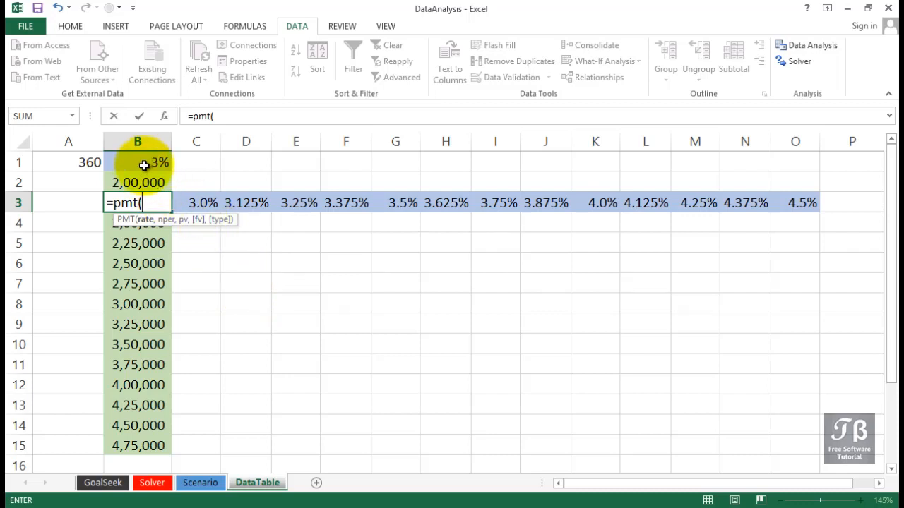
pyautogui.click(139, 162)
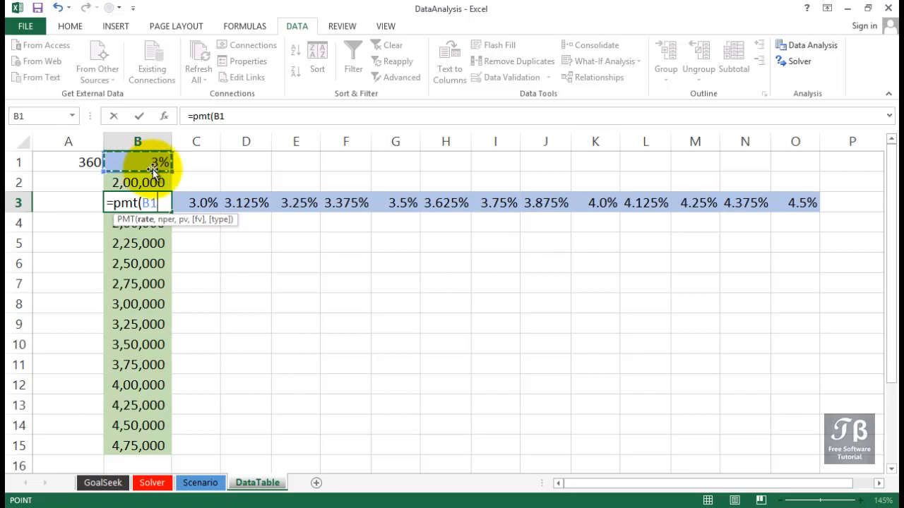
pyautogui.write('/12')
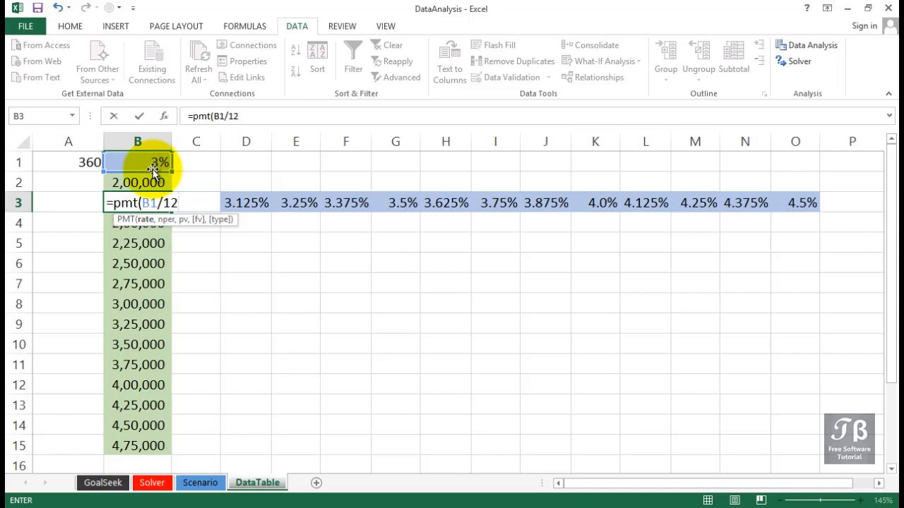
pyautogui.write(',')
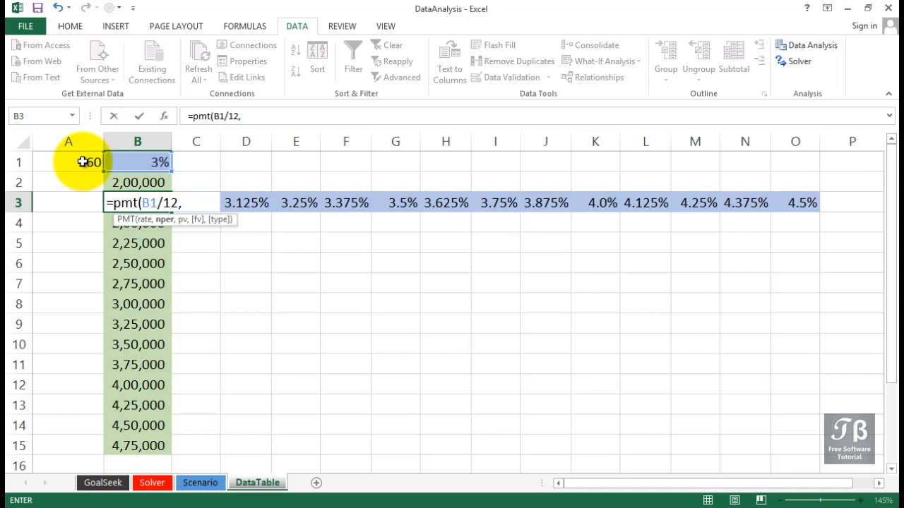
pyautogui.click(68, 161)
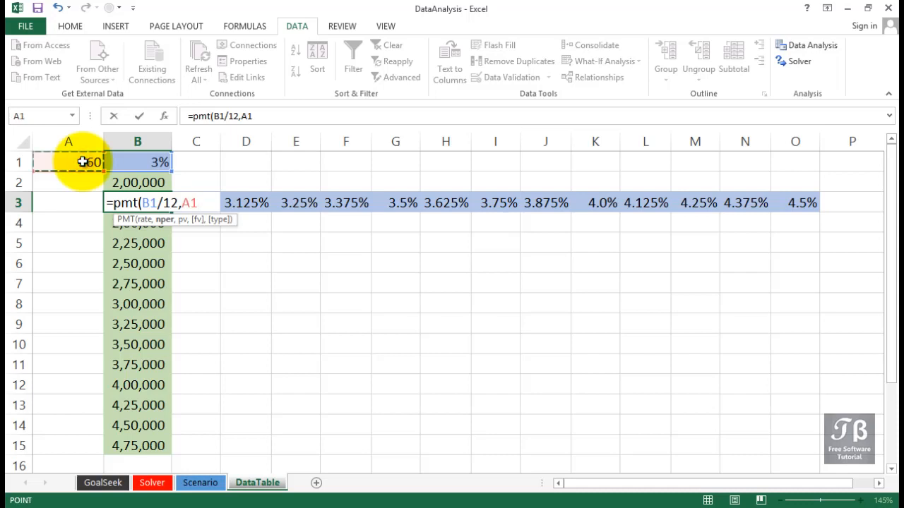
pyautogui.write(',')
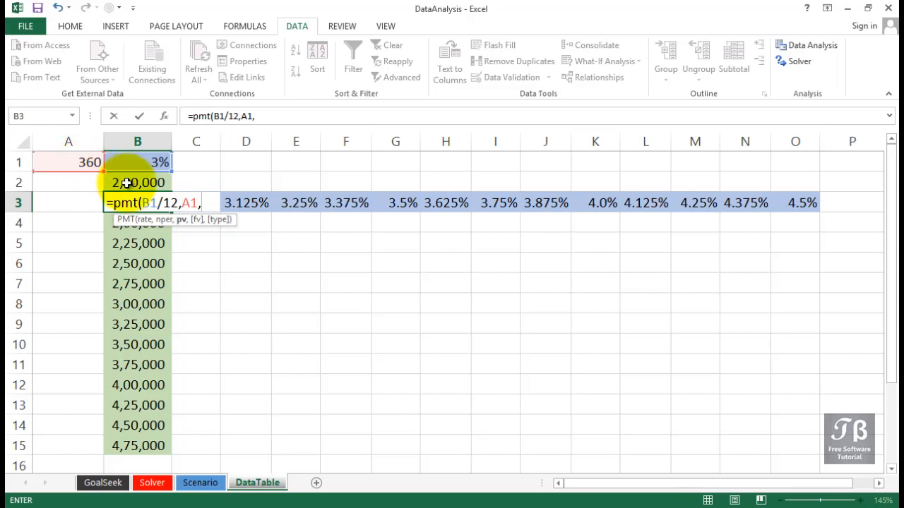
pyautogui.click(138, 182)
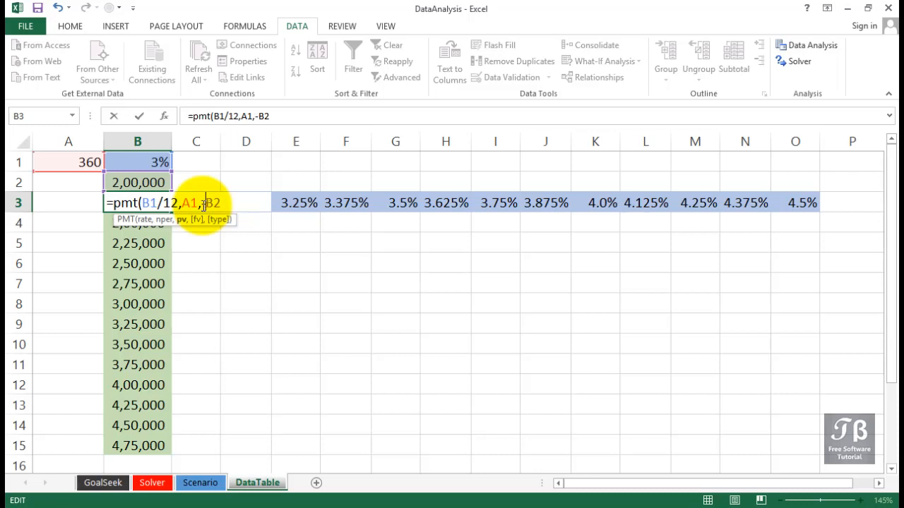
pyautogui.press('Return')
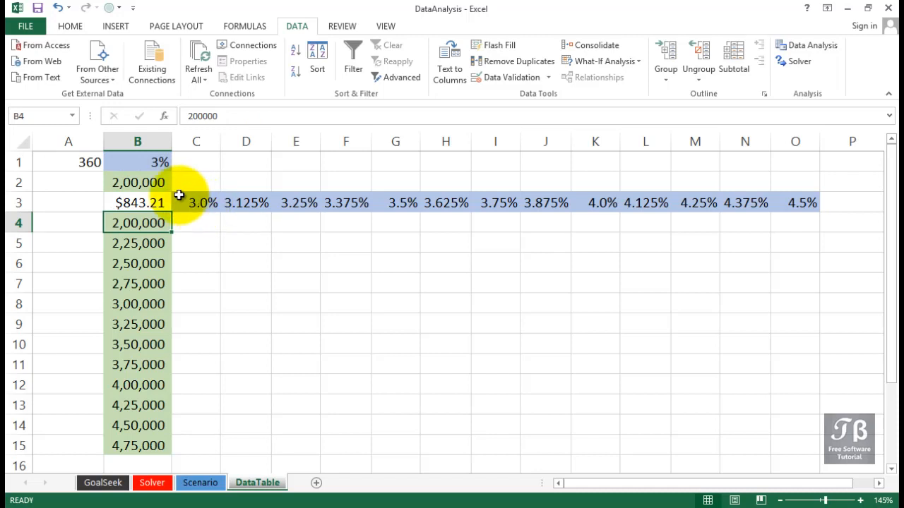
# Recheck inputs B2, B1 and the B3 formula, then select B3:O15 as the table range
pyautogui.click(138, 182)
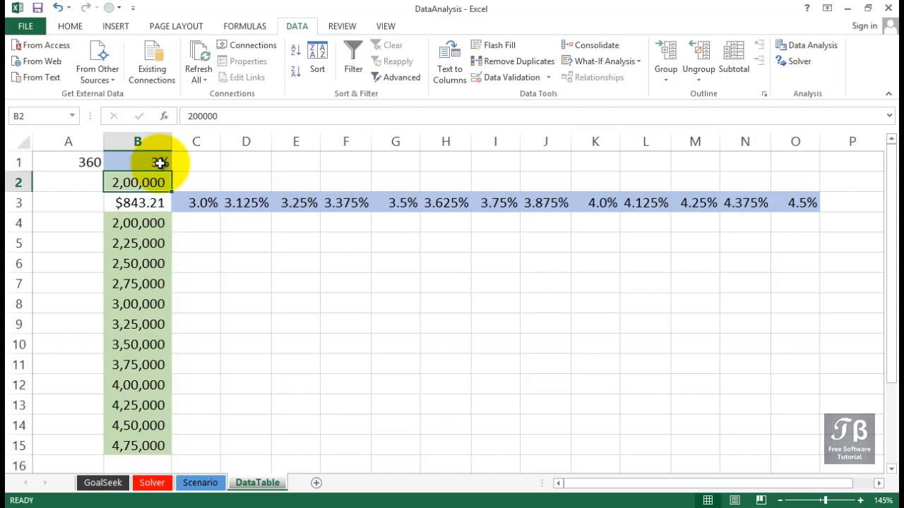
pyautogui.click(137, 163)
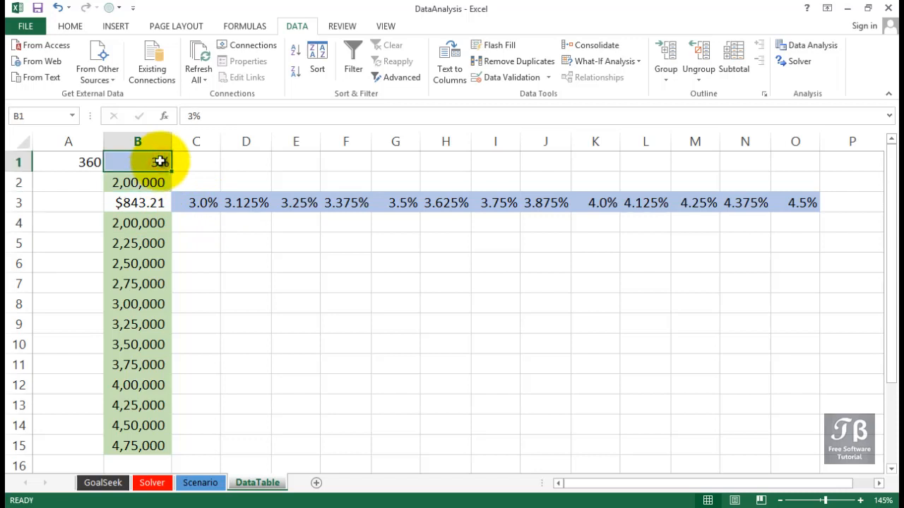
pyautogui.click(137, 203)
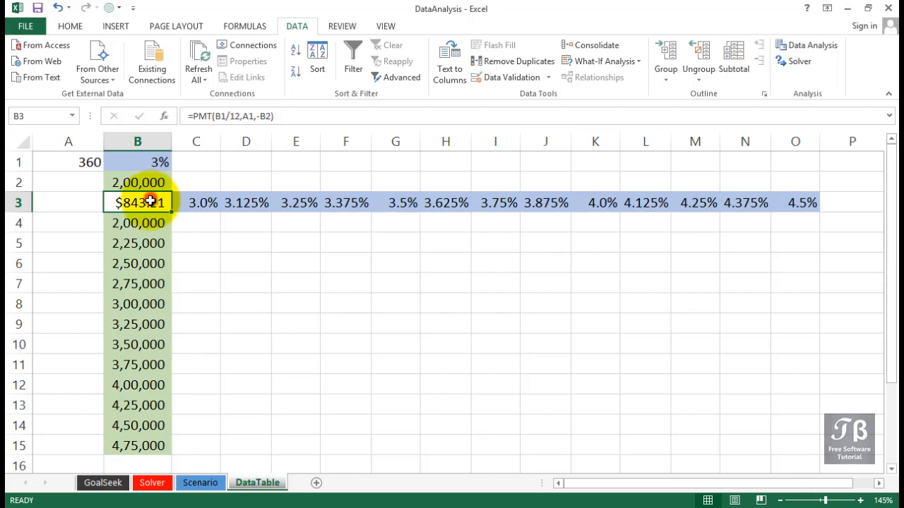
pyautogui.moveTo(150, 204); pyautogui.dragTo(808, 455)
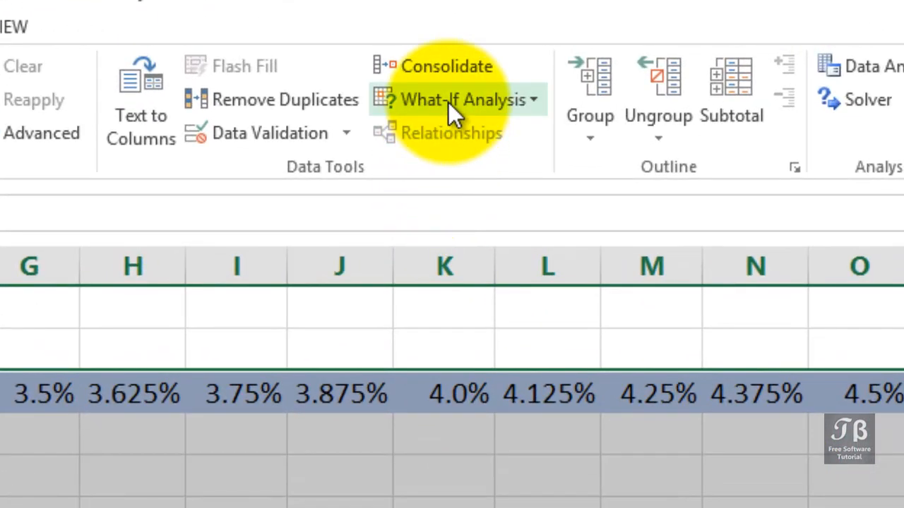
# Build a What-If Data Table with row input $B$1 and column input $B$2, filling C4:O15 with payments
pyautogui.click(466, 98)
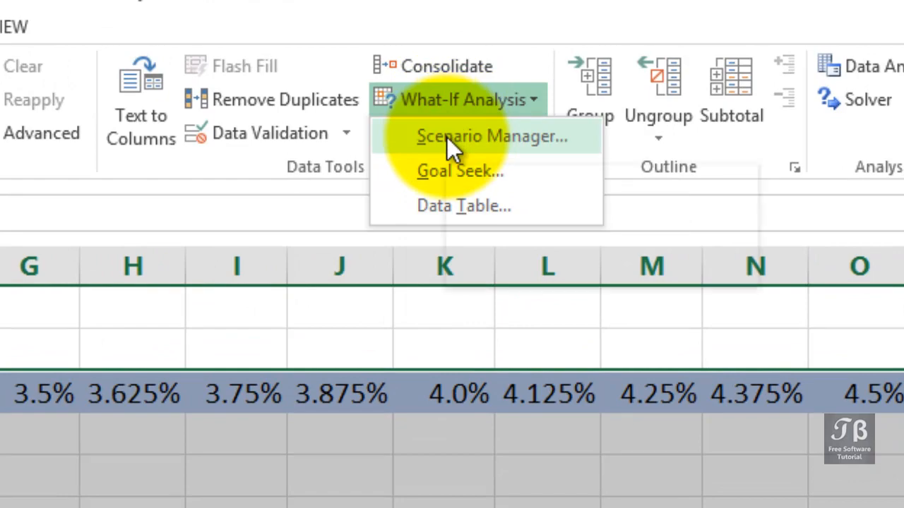
pyautogui.click(464, 207)
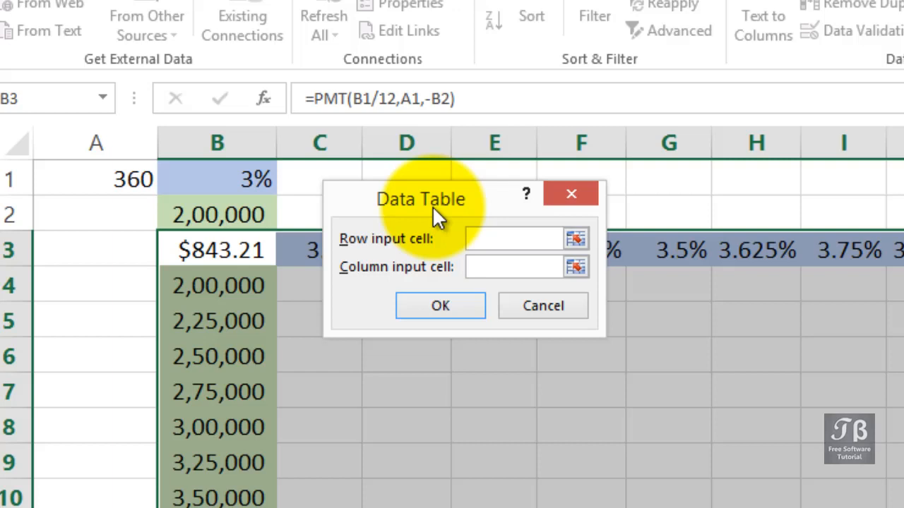
pyautogui.moveTo(396, 215)
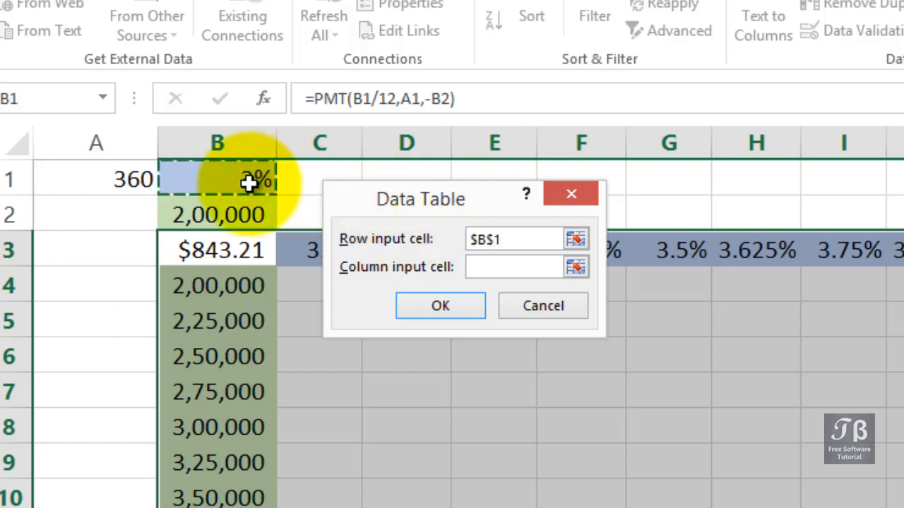
pyautogui.click(511, 267)
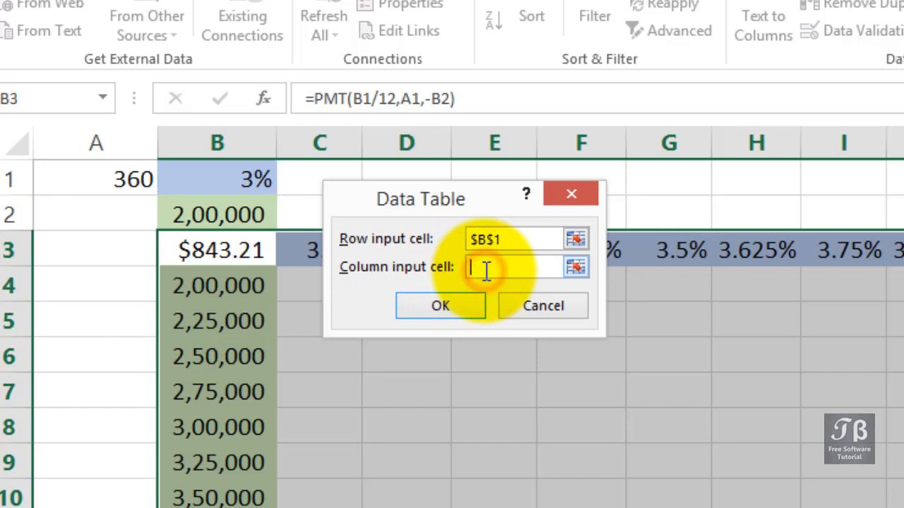
pyautogui.moveTo(426, 283)
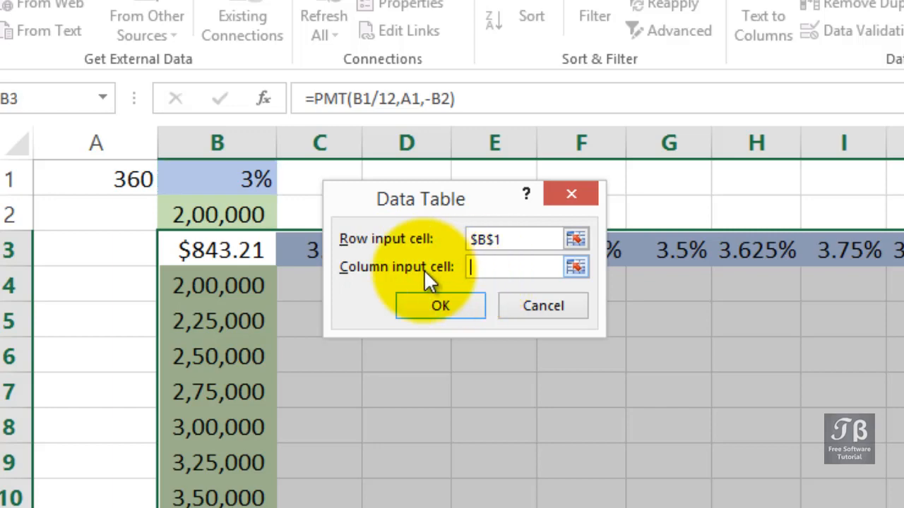
pyautogui.click(217, 214)
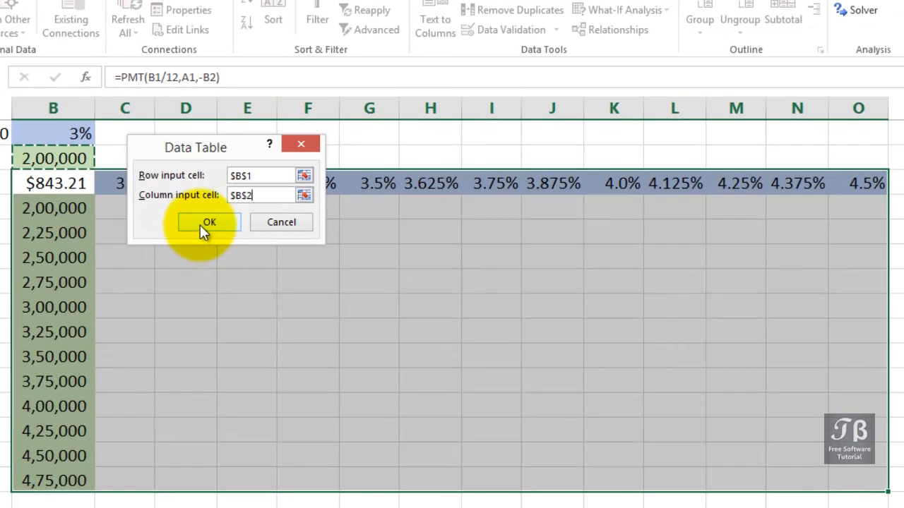
pyautogui.click(209, 222)
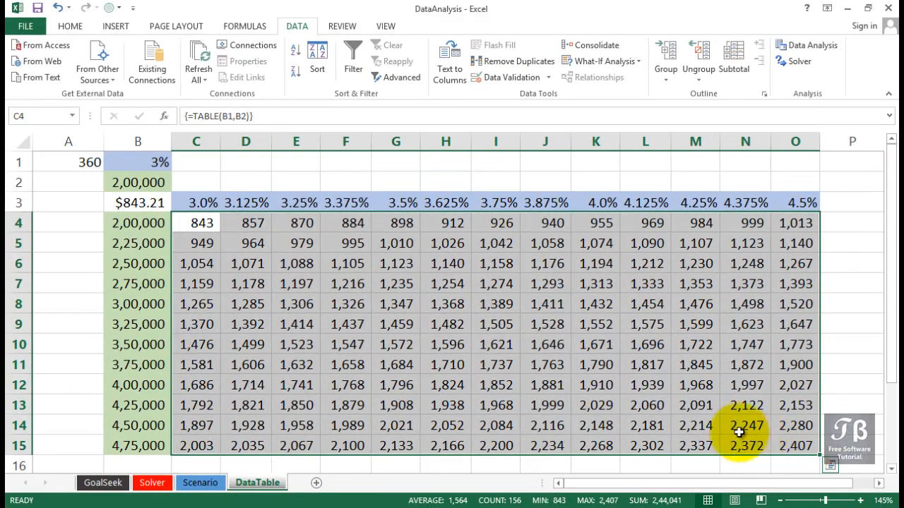
# Apply the Red-Yellow-Green color scale to the payment results and deselect to view the shading
pyautogui.click(70, 25)
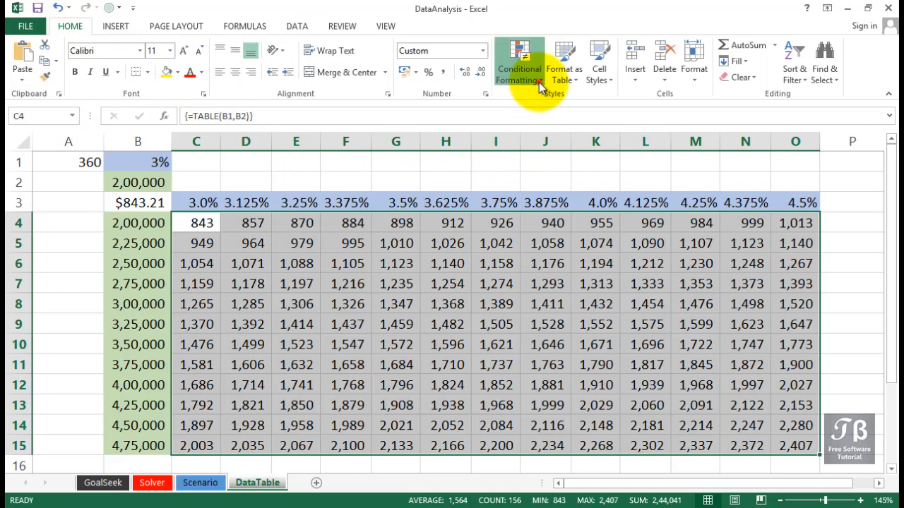
pyautogui.click(520, 62)
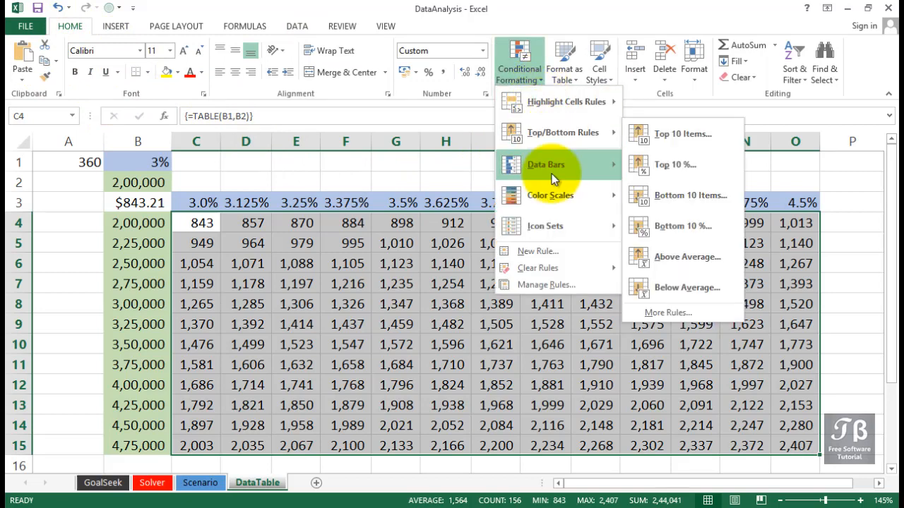
pyautogui.click(550, 195)
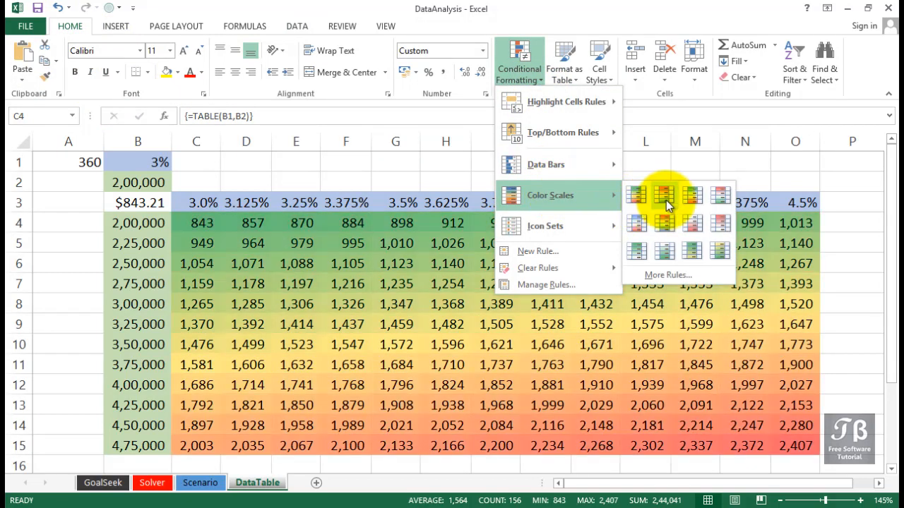
pyautogui.moveTo(635, 195)
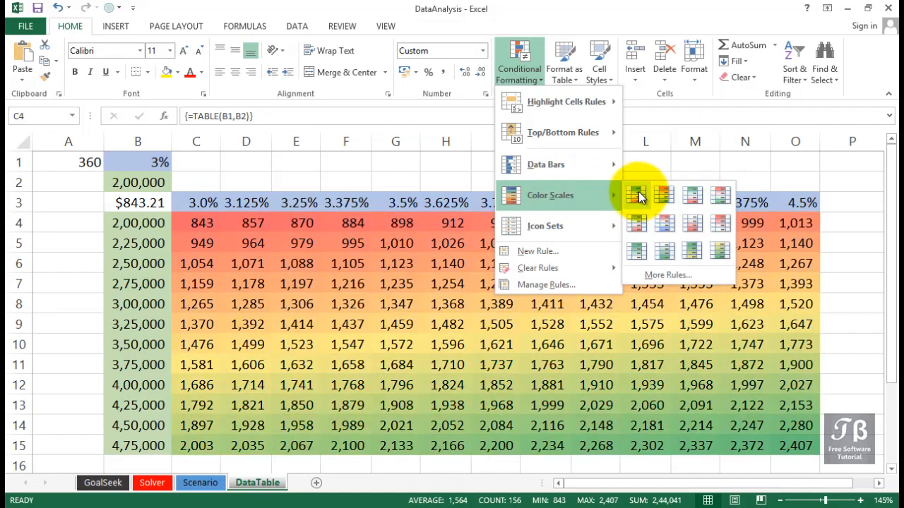
pyautogui.click(636, 195)
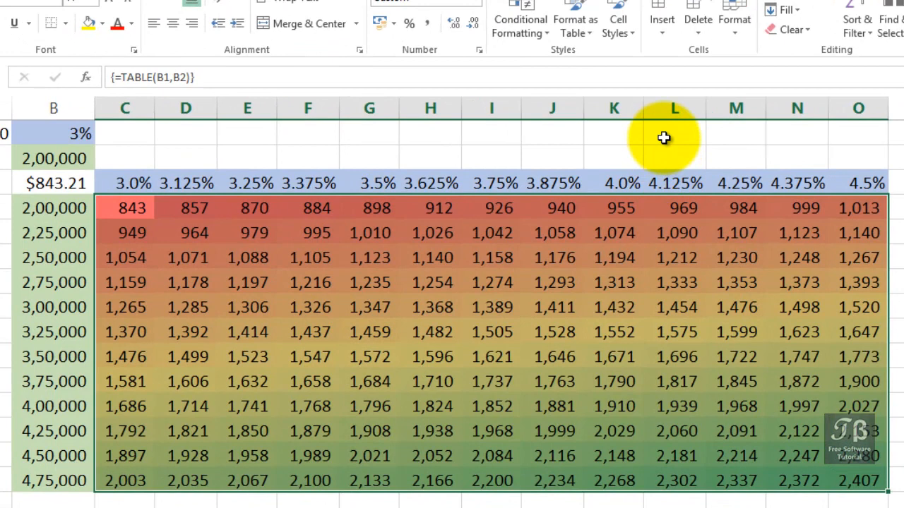
pyautogui.click(664, 138)
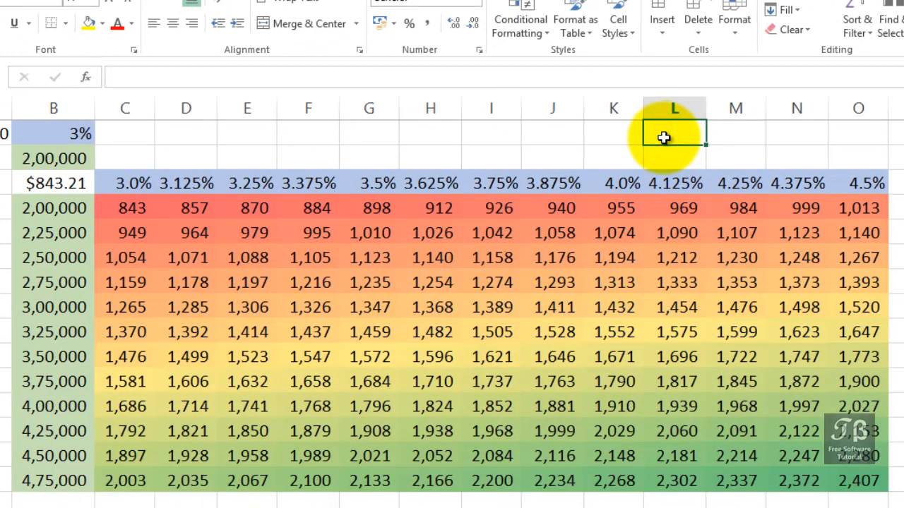